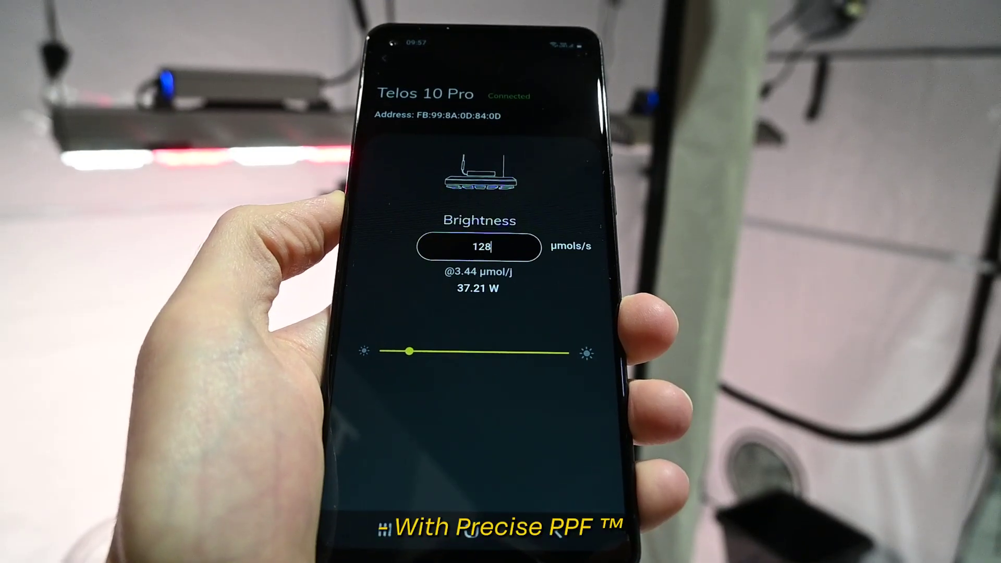
Set the Telos 10 Pro brightness to 128 μmols/s (37.21 W).
left_click(480, 247)
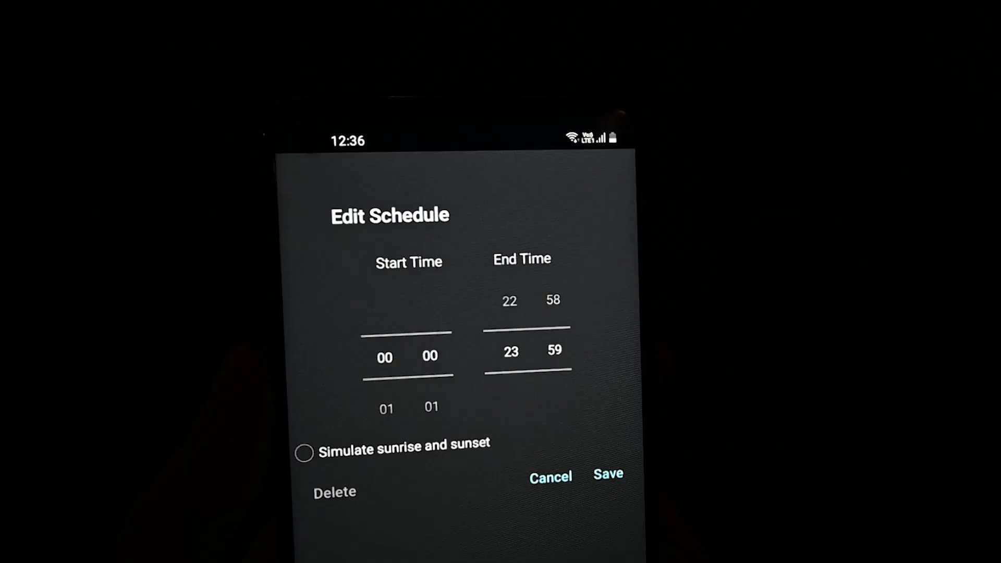
Turn on sunrise and sunset simulation for the 00:00–23:59 schedule.
left_click(304, 454)
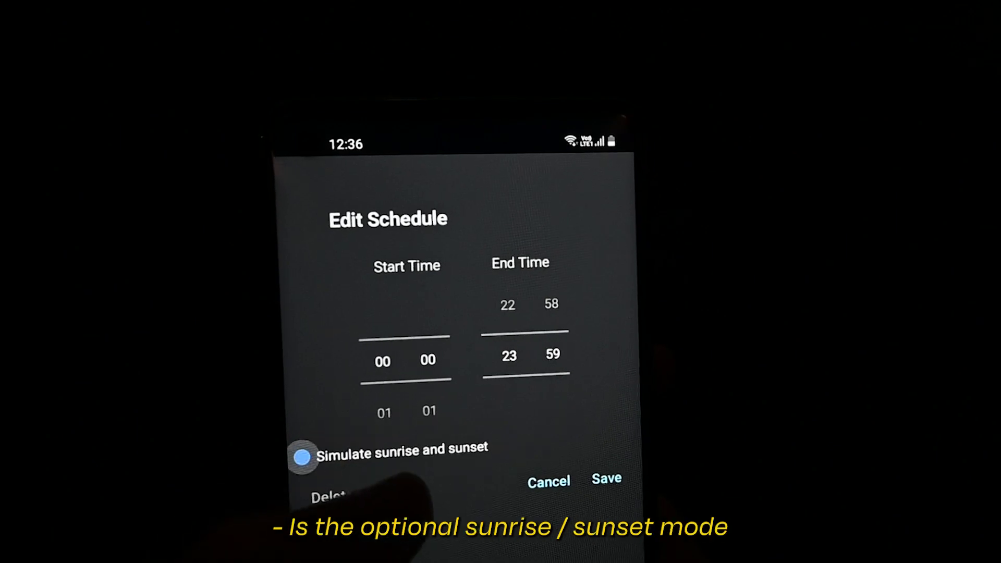